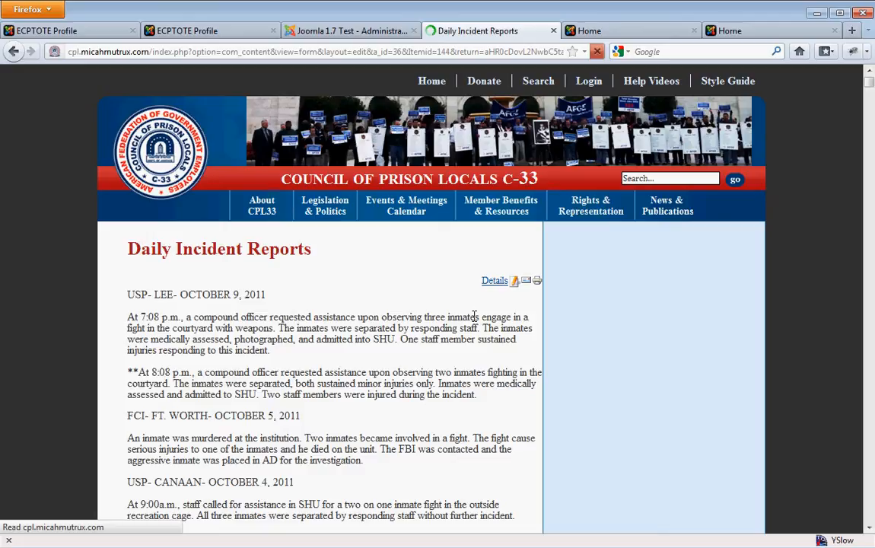
pyautogui.moveTo(403, 298)
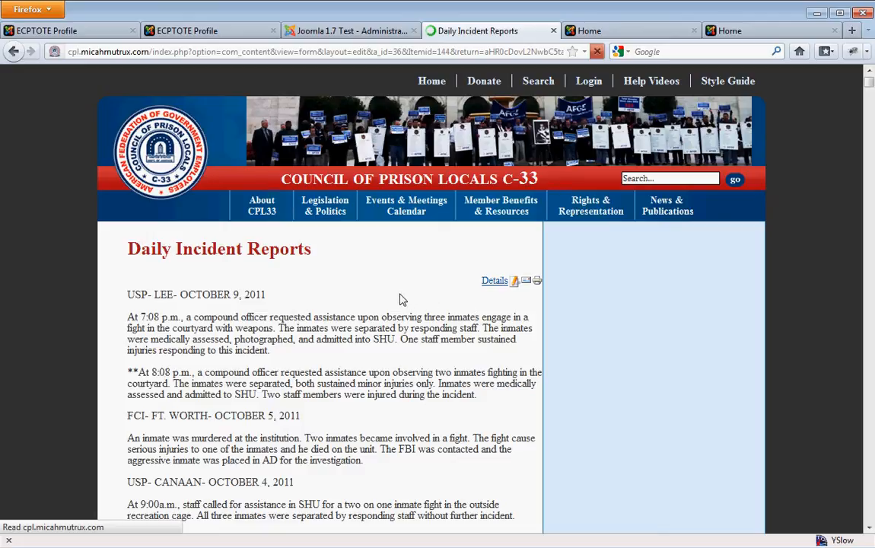
# Open the Daily Incident Reports article for front-end editing via its Edit icon
pyautogui.click(495, 280)
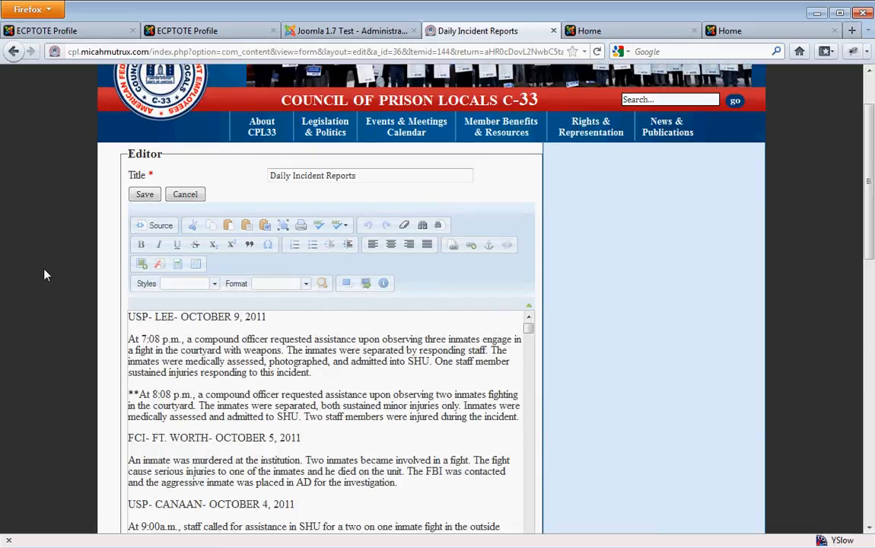
pyautogui.moveTo(511, 225)
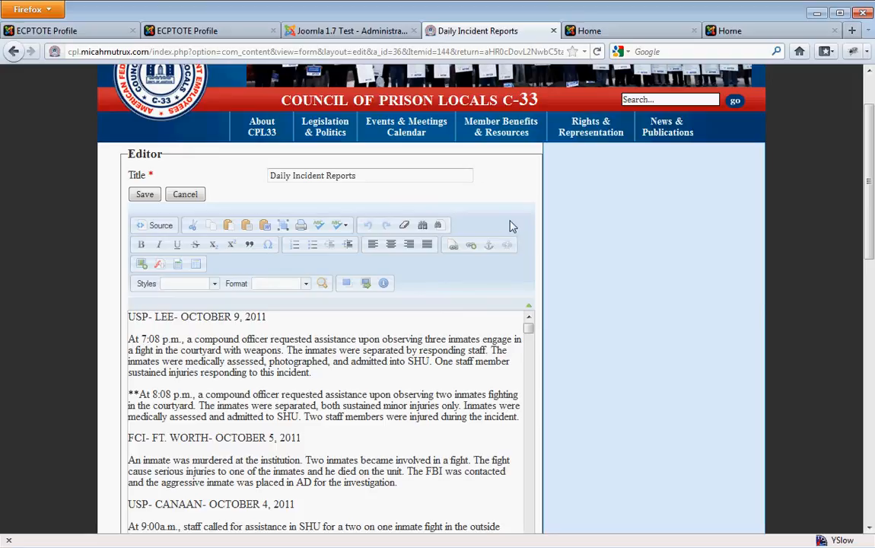
pyautogui.moveTo(130, 286)
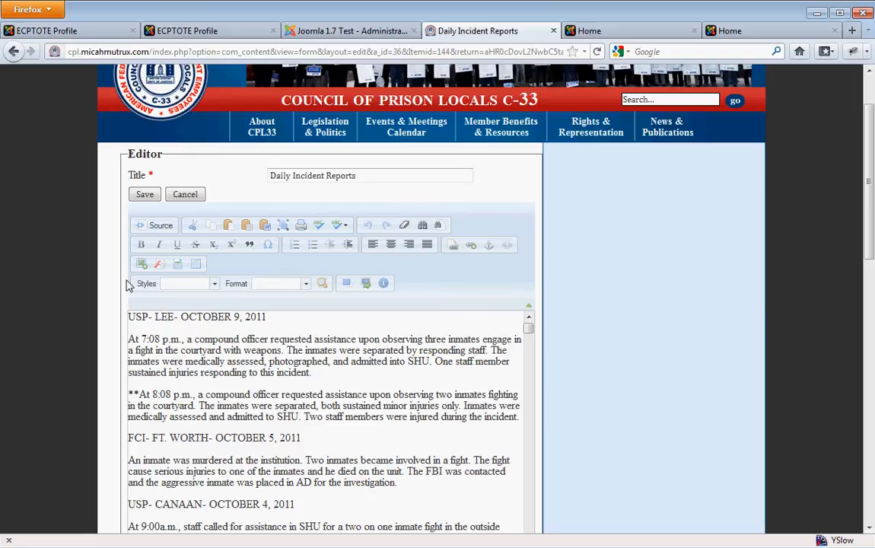
pyautogui.moveTo(139, 297)
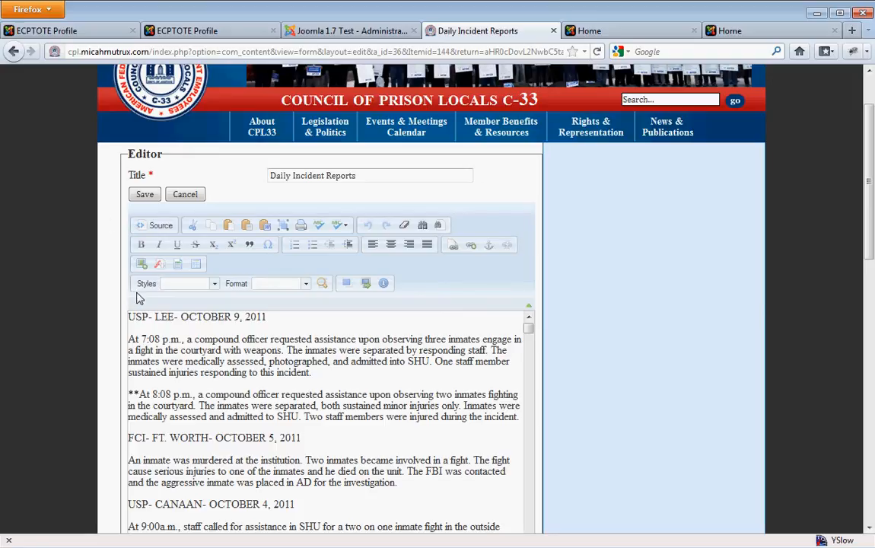
pyautogui.moveTo(155, 297)
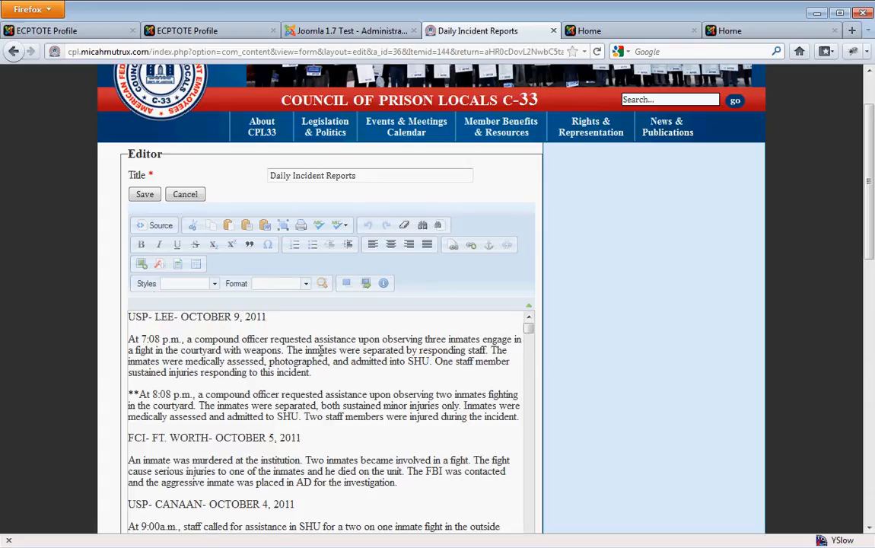
# Select the whole first heading line 'USP- LEE- OCTOBER 9, 2011'
pyautogui.tripleClick(196, 317)
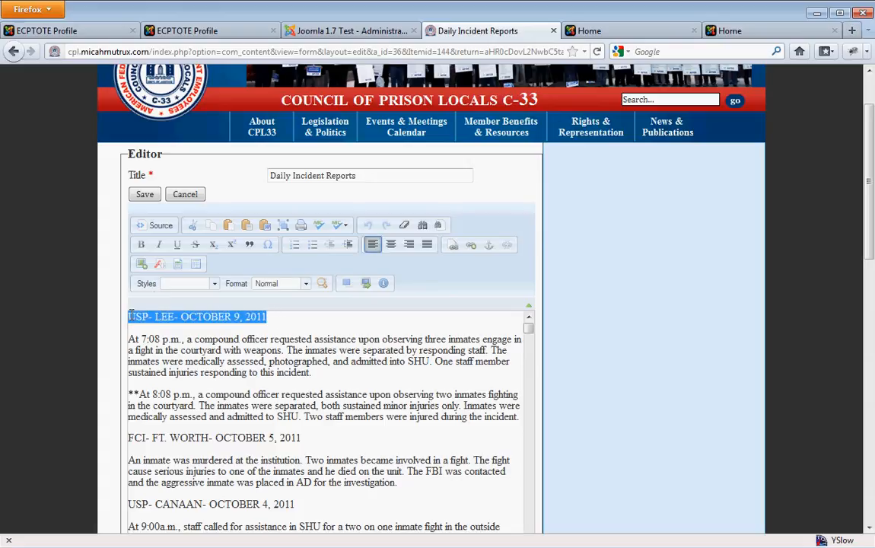
pyautogui.moveTo(219, 386)
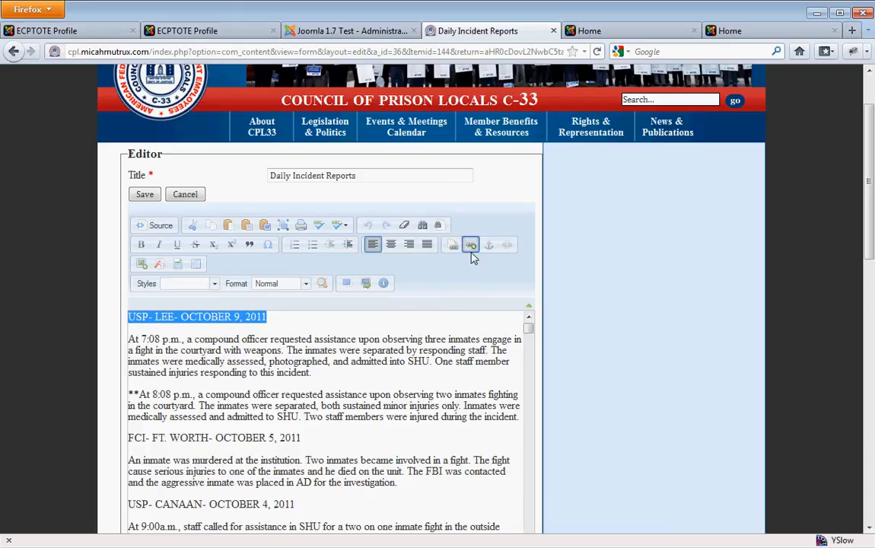
pyautogui.moveTo(470, 244)
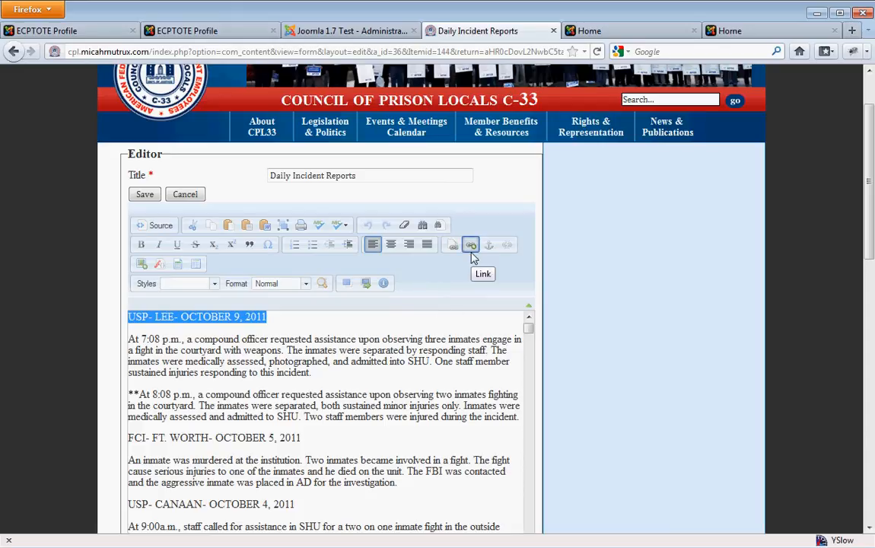
pyautogui.moveTo(452, 264)
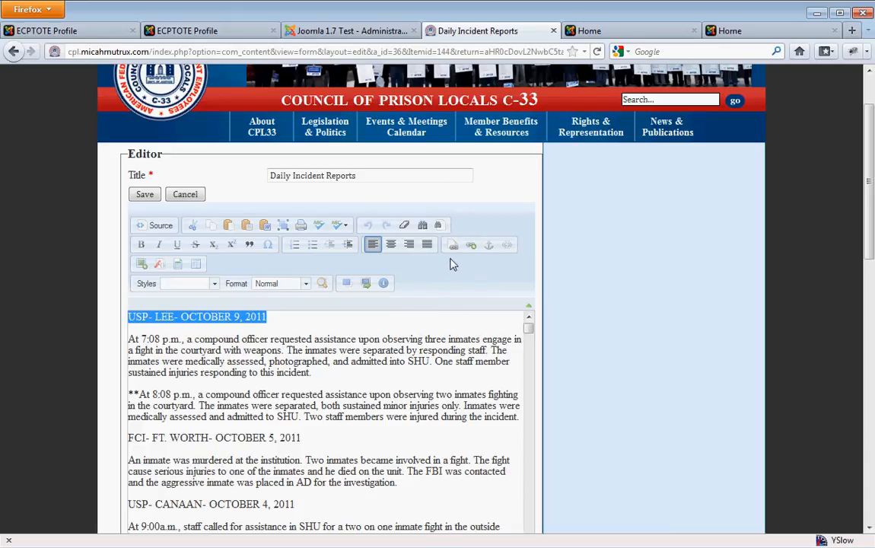
pyautogui.moveTo(454, 243)
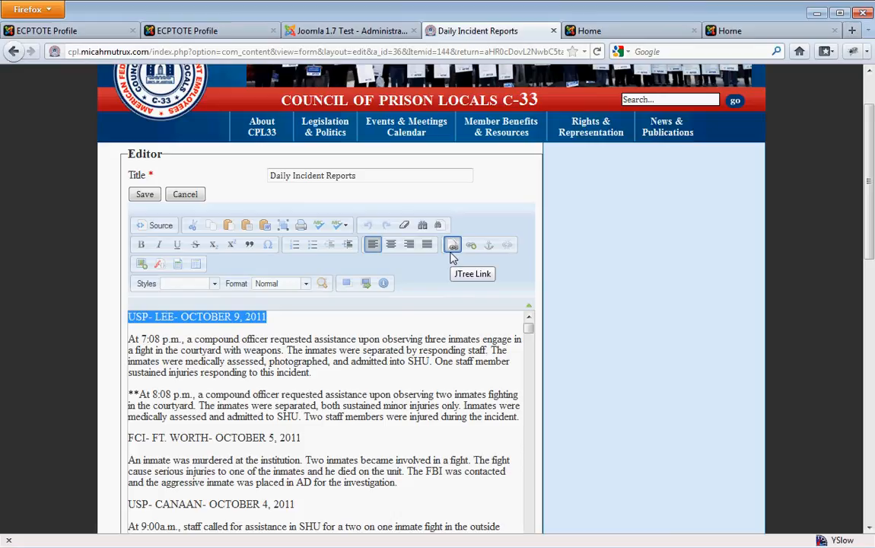
pyautogui.moveTo(453, 250)
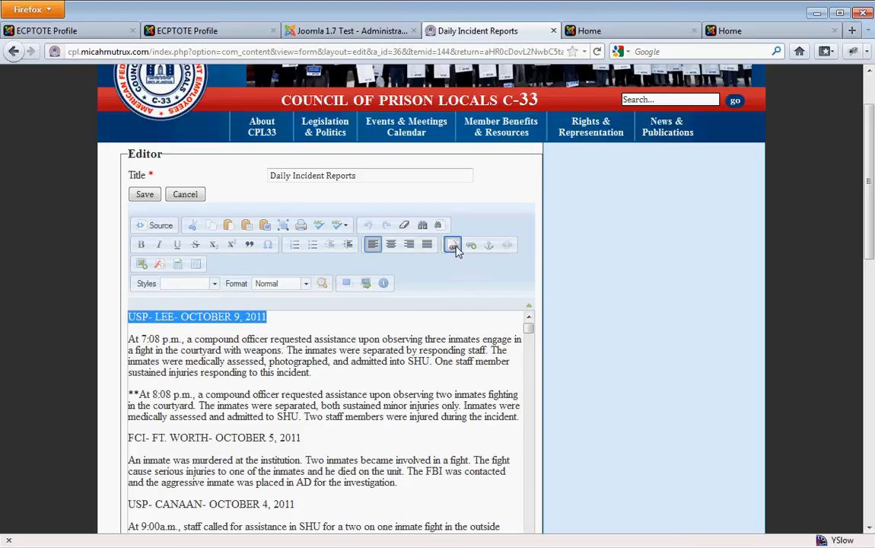
pyautogui.moveTo(472, 243)
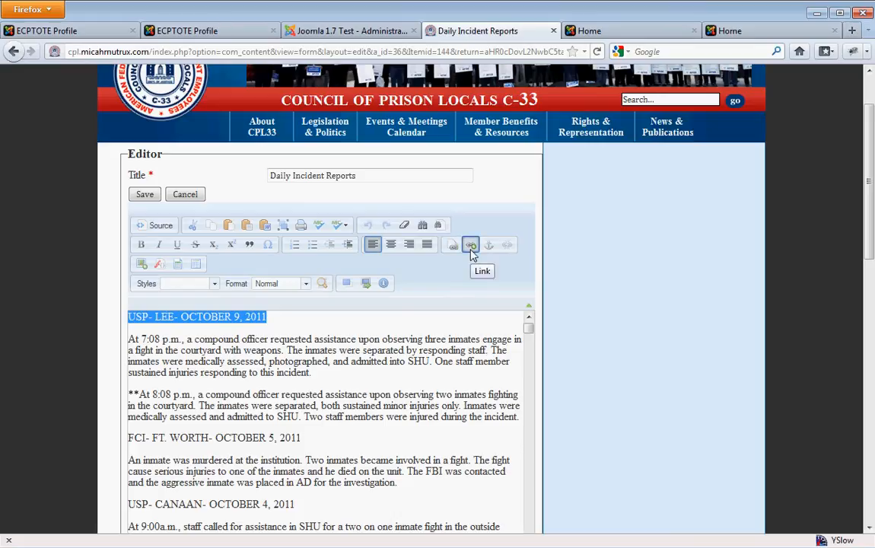
# Bring up the Link dialog for the heading and try 'google.com' in the URL field
pyautogui.click(470, 245)
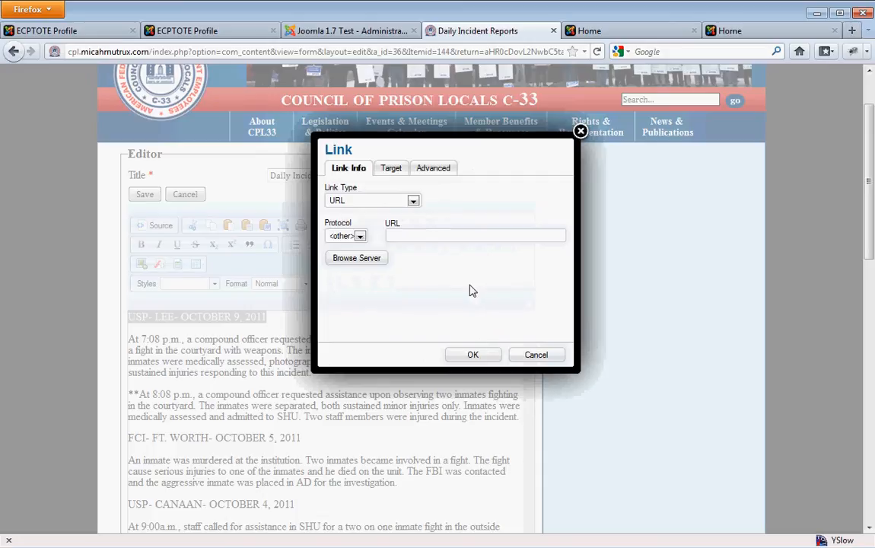
pyautogui.write('google.co')
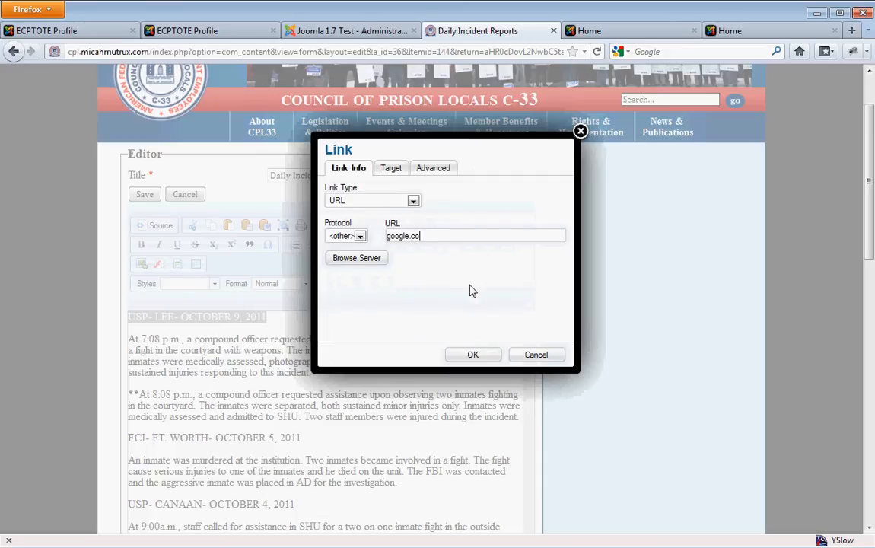
pyautogui.write('m')
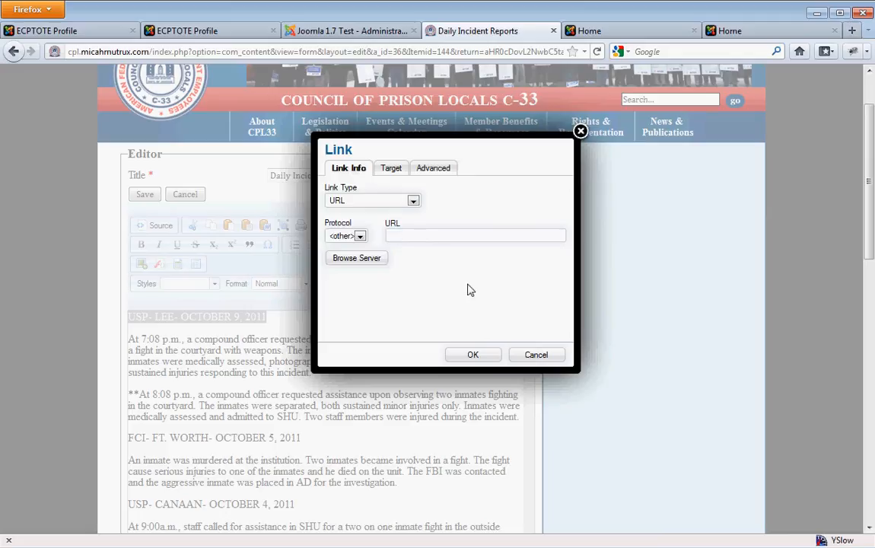
pyautogui.moveTo(351, 268)
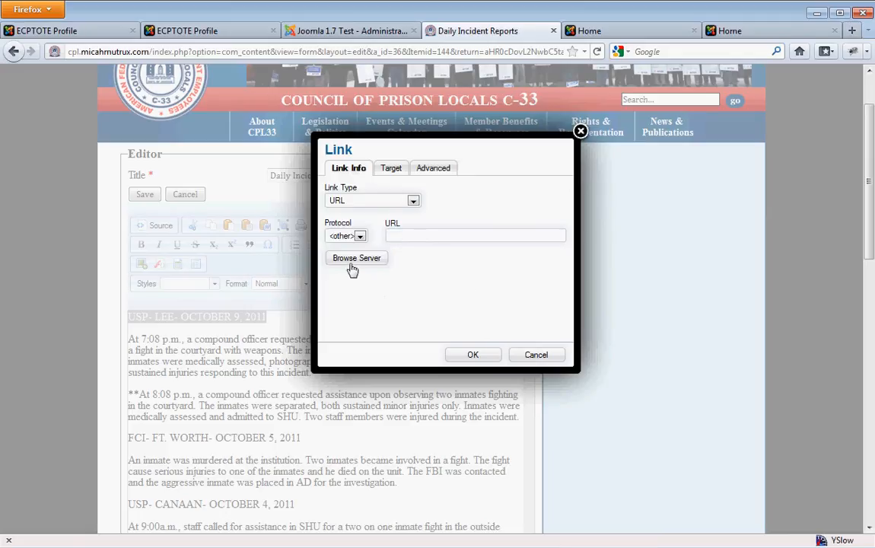
pyautogui.click(356, 257)
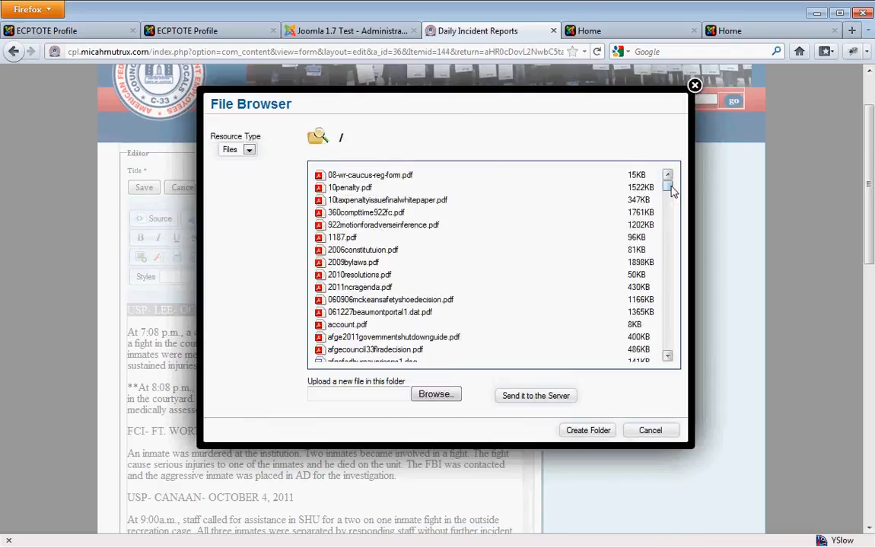
pyautogui.moveTo(487, 386)
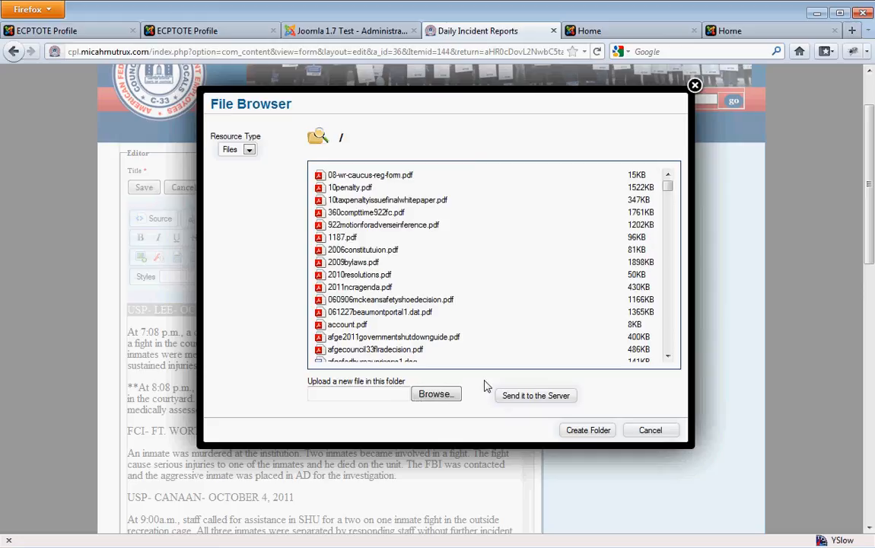
pyautogui.moveTo(435, 395)
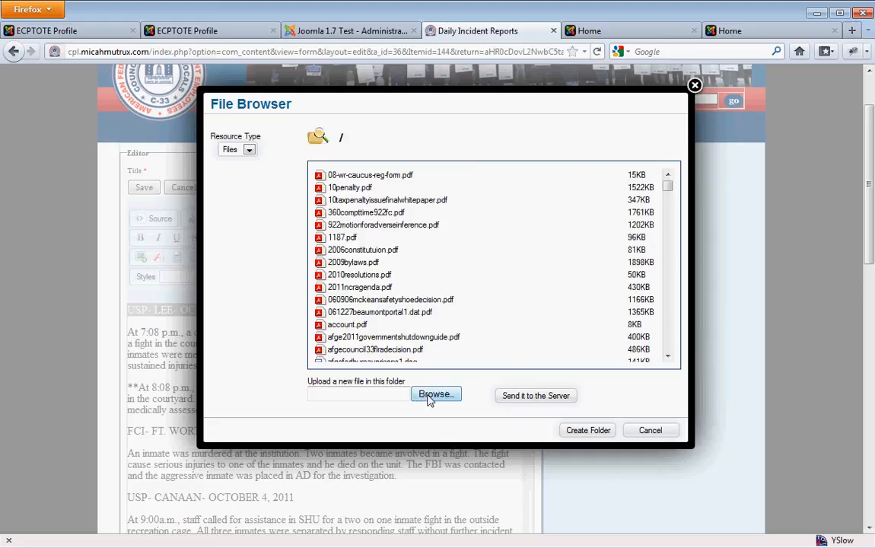
pyautogui.click(435, 394)
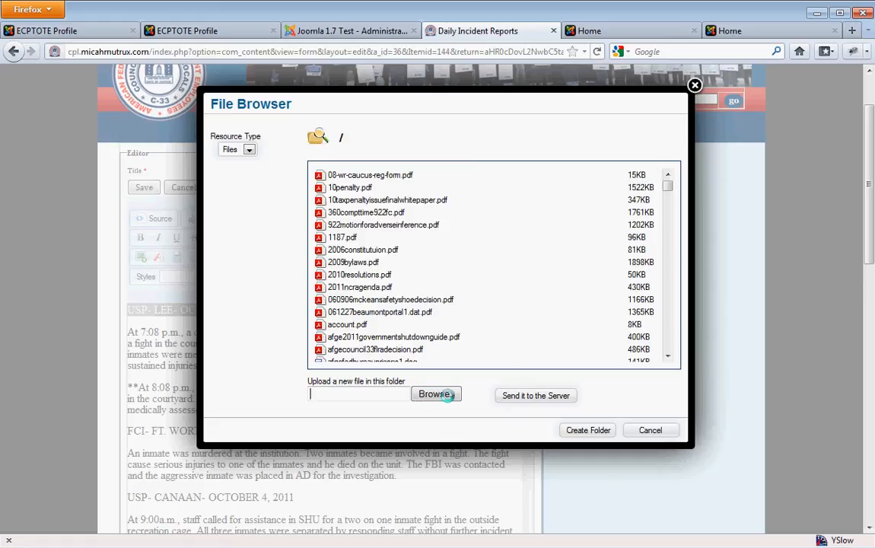
pyautogui.click(435, 393)
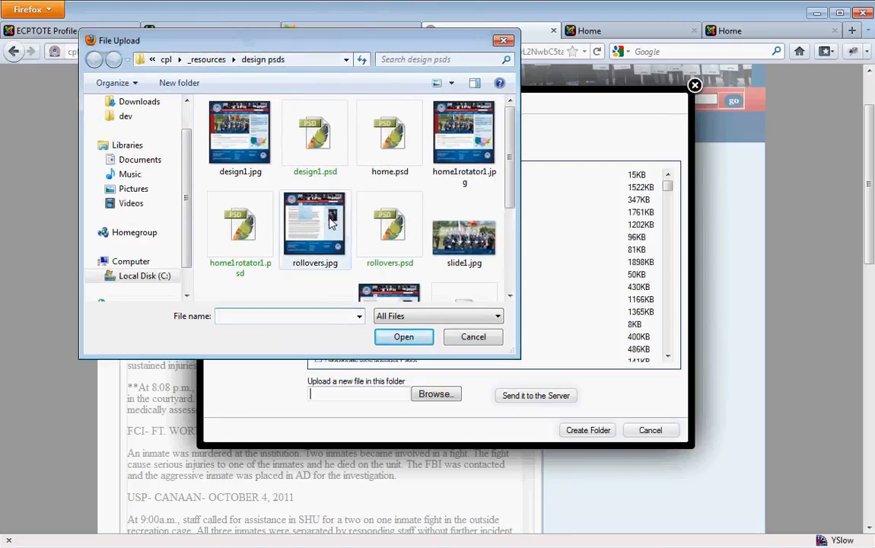
pyautogui.scroll(-3)
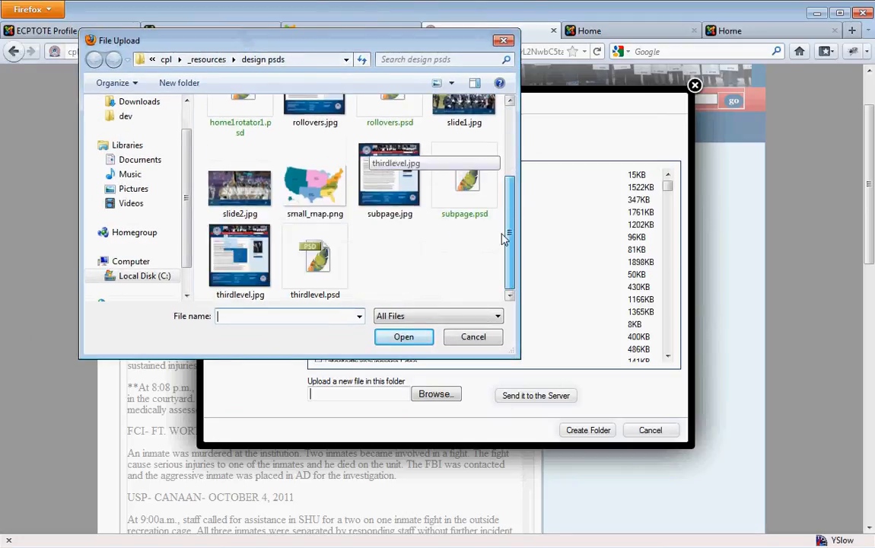
pyautogui.scroll(3)
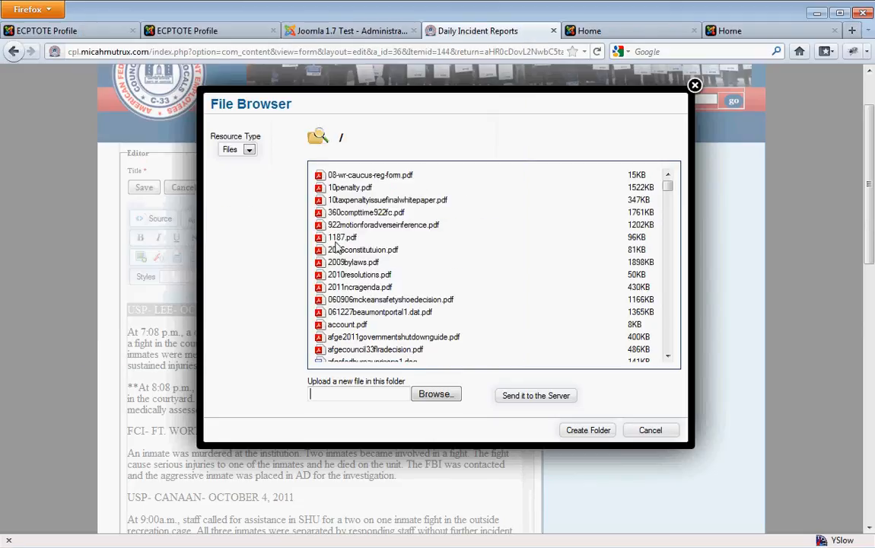
pyautogui.moveTo(346, 301)
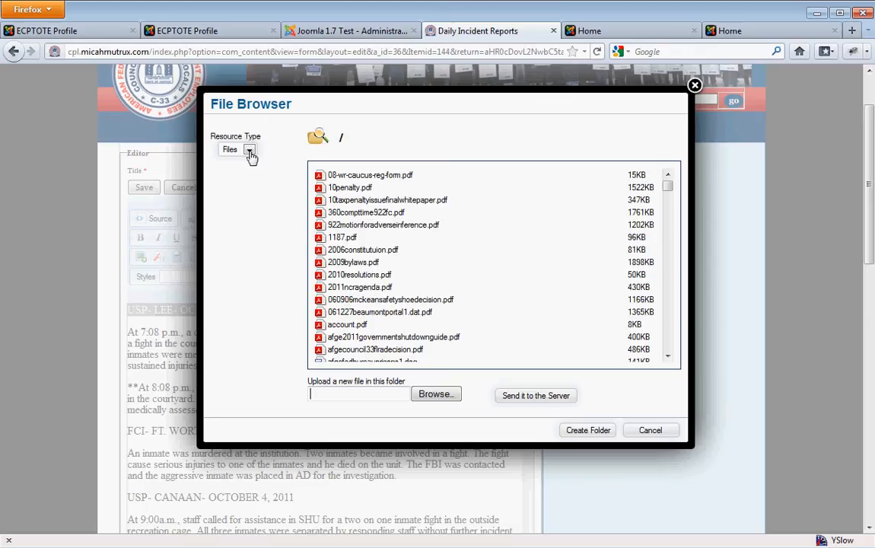
pyautogui.click(249, 149)
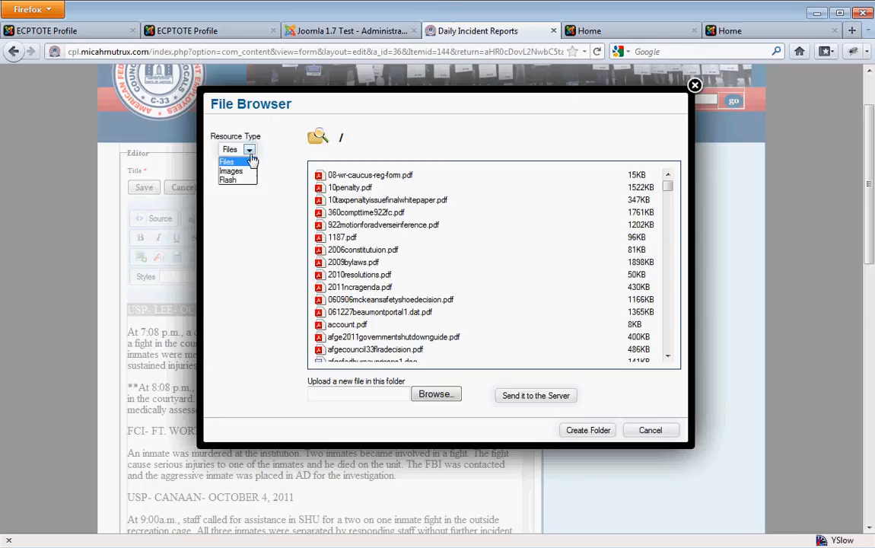
pyautogui.click(231, 170)
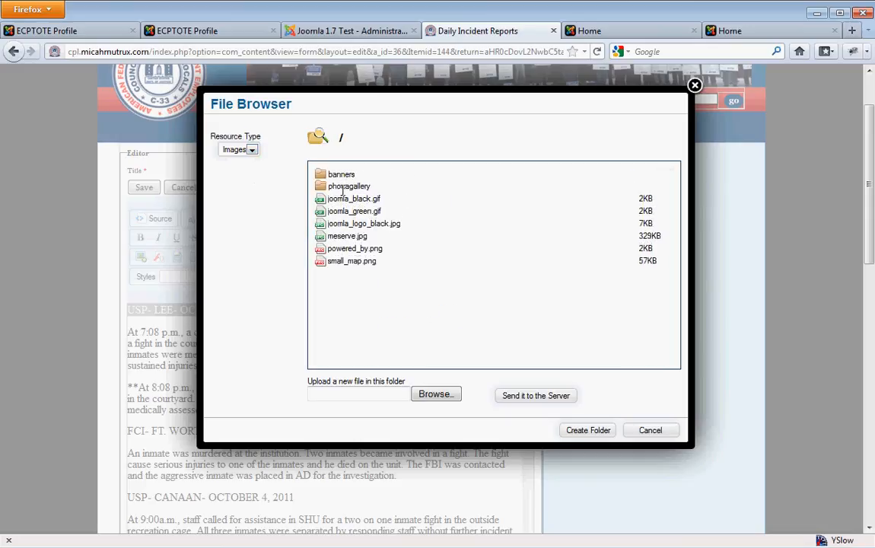
pyautogui.moveTo(350, 261)
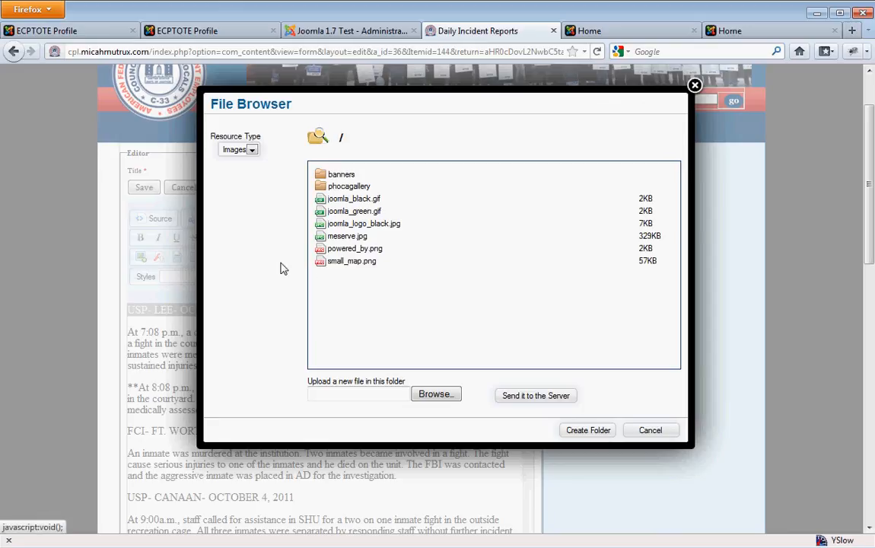
pyautogui.moveTo(258, 179)
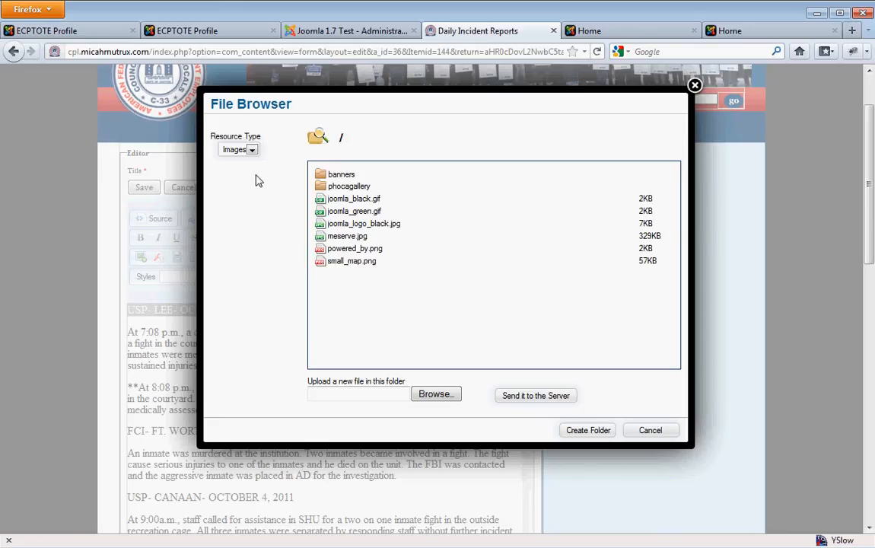
pyautogui.moveTo(265, 164)
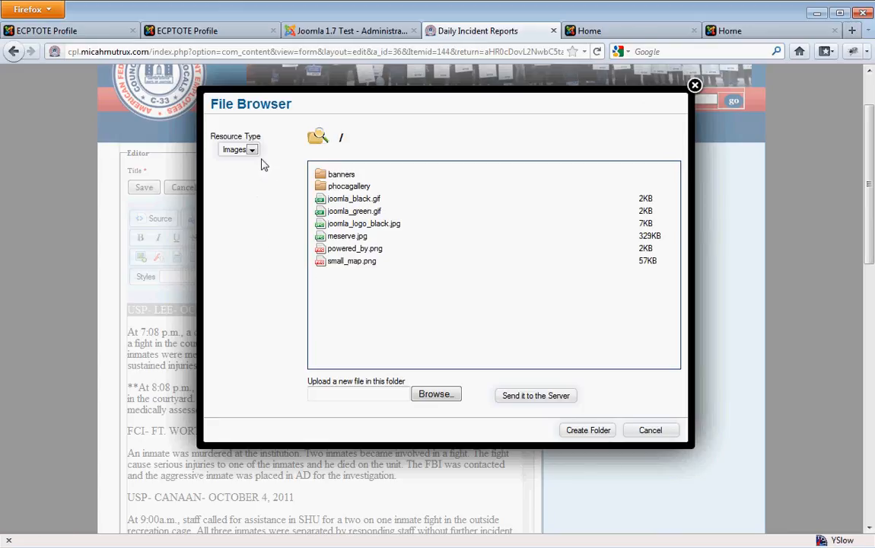
pyautogui.click(239, 149)
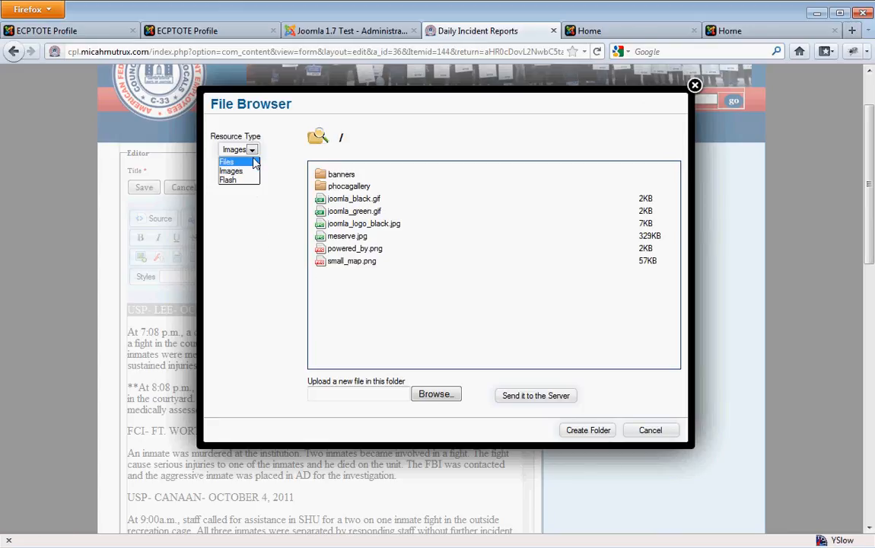
pyautogui.click(226, 161)
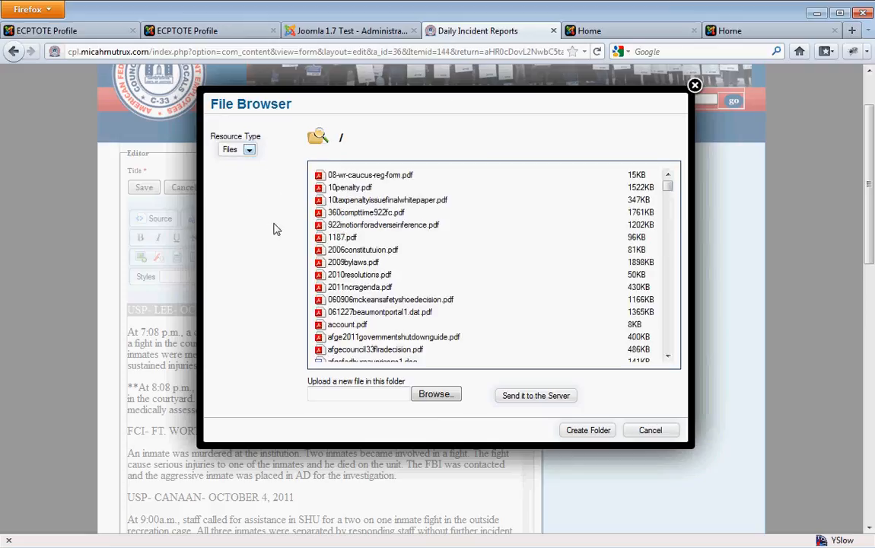
pyautogui.moveTo(563, 434)
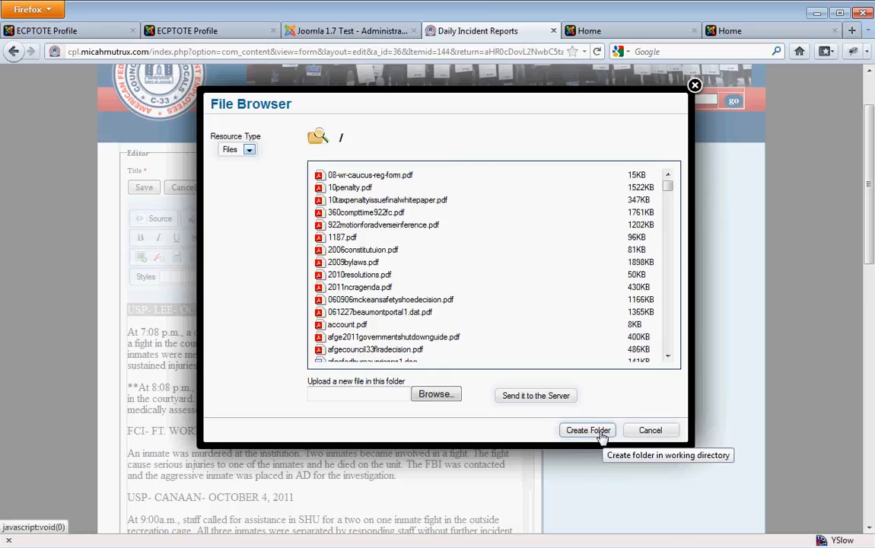
pyautogui.moveTo(648, 285)
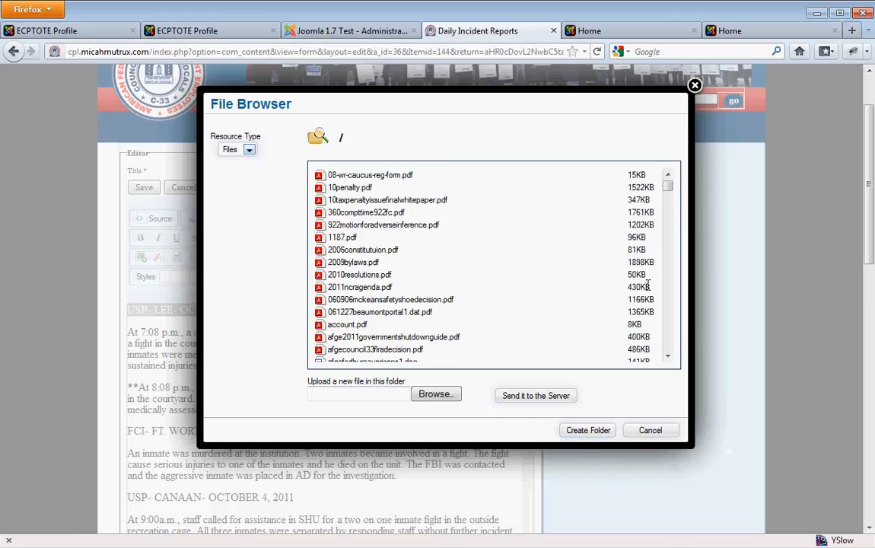
pyautogui.scroll(-3)
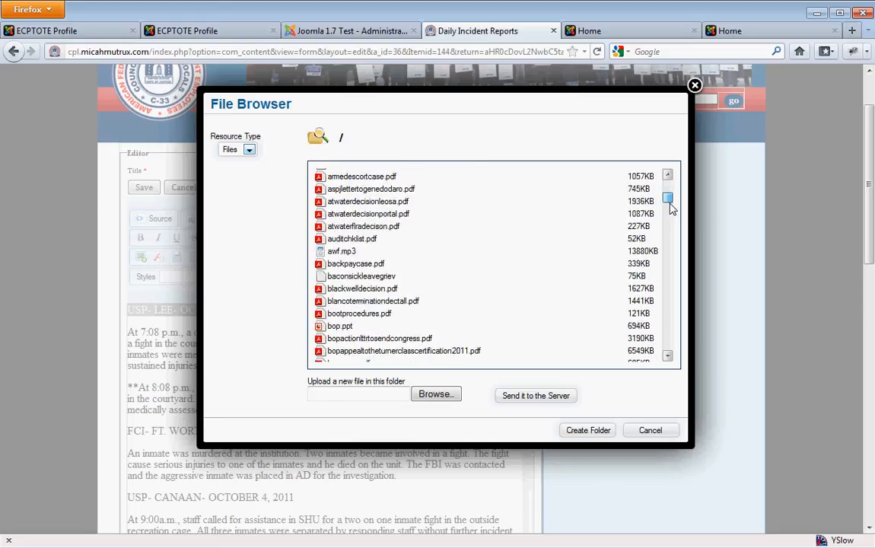
pyautogui.scroll(-3)
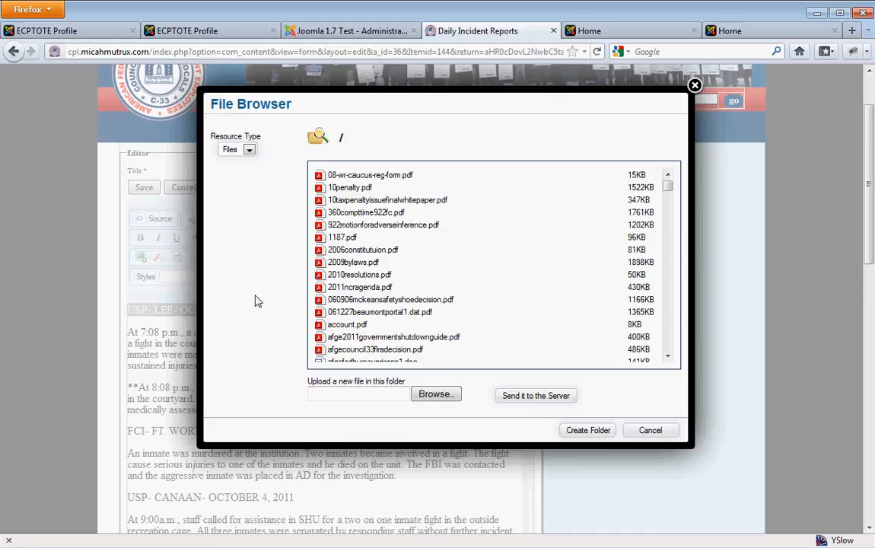
pyautogui.moveTo(526, 424)
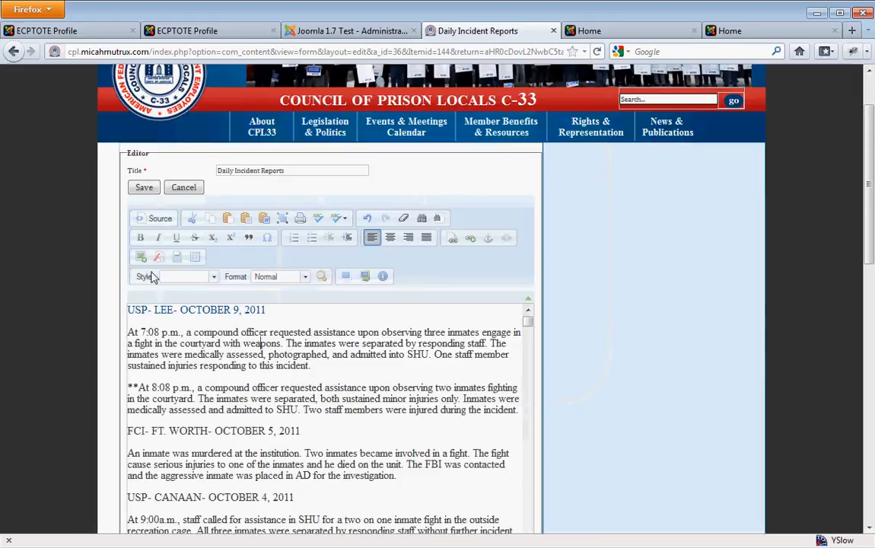
# Save the article with its first date heading now linked
pyautogui.click(143, 187)
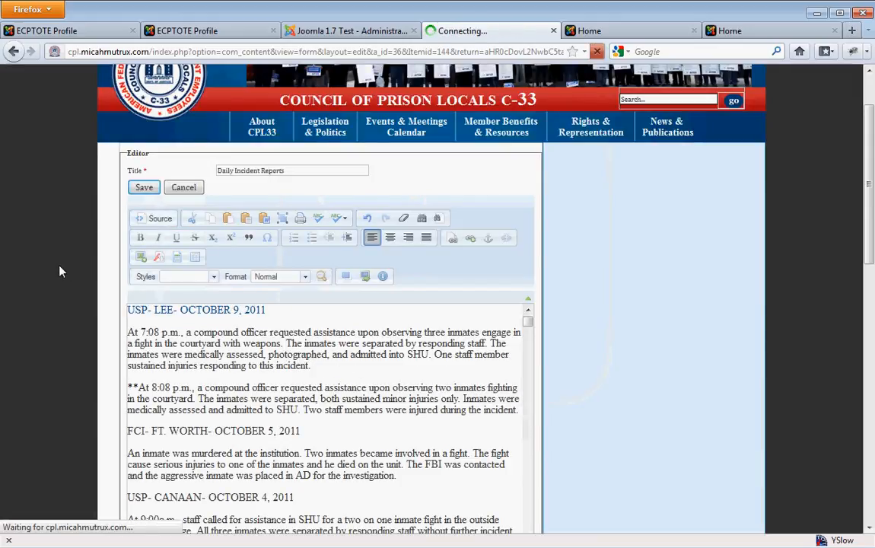
pyautogui.moveTo(28, 318)
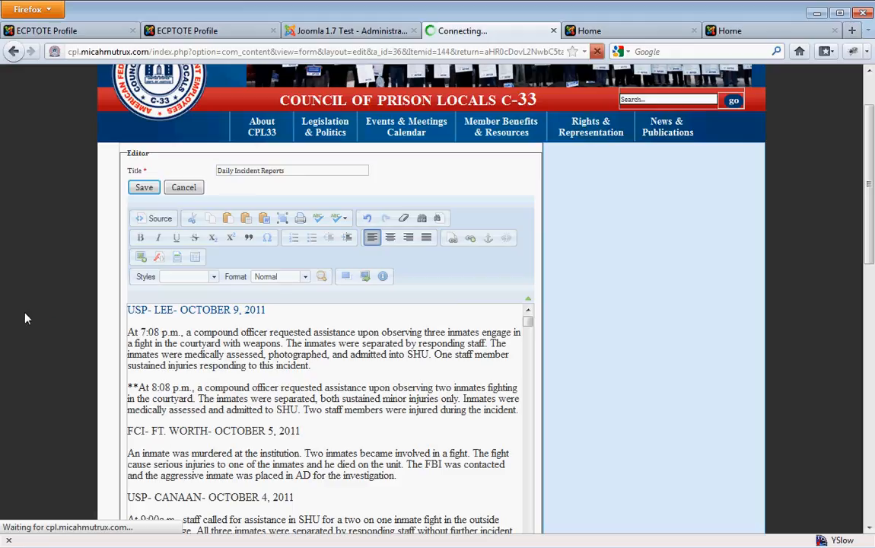
pyautogui.click(143, 187)
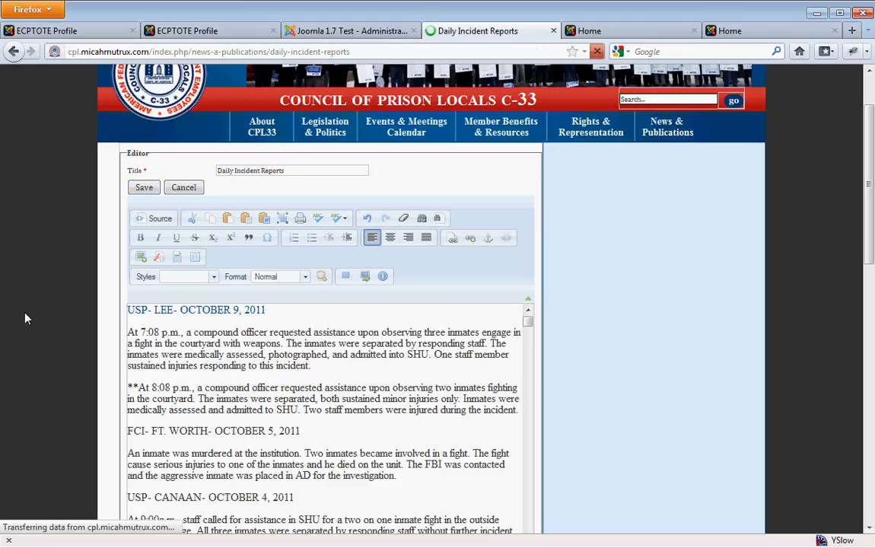
# Follow the linked October 9 heading so Firefox loads 2011ncragenda.pdf
pyautogui.click(143, 187)
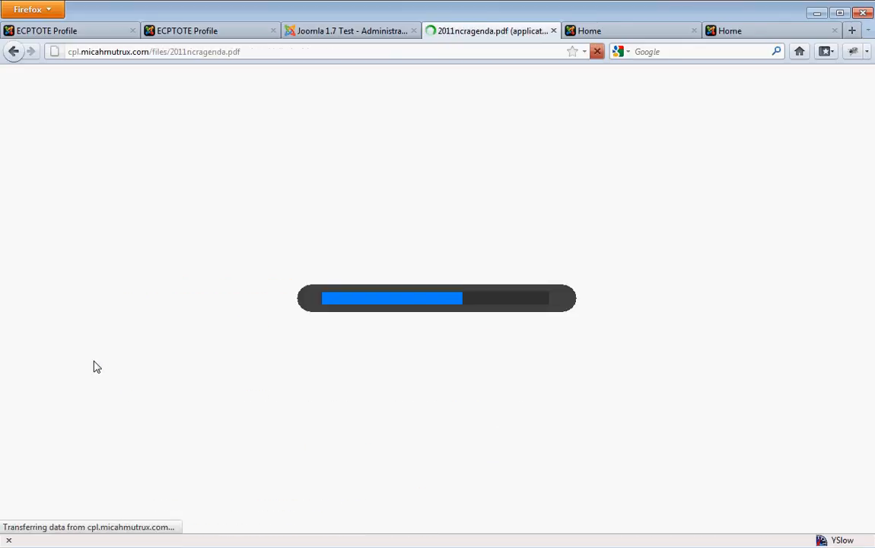
pyautogui.moveTo(90, 362)
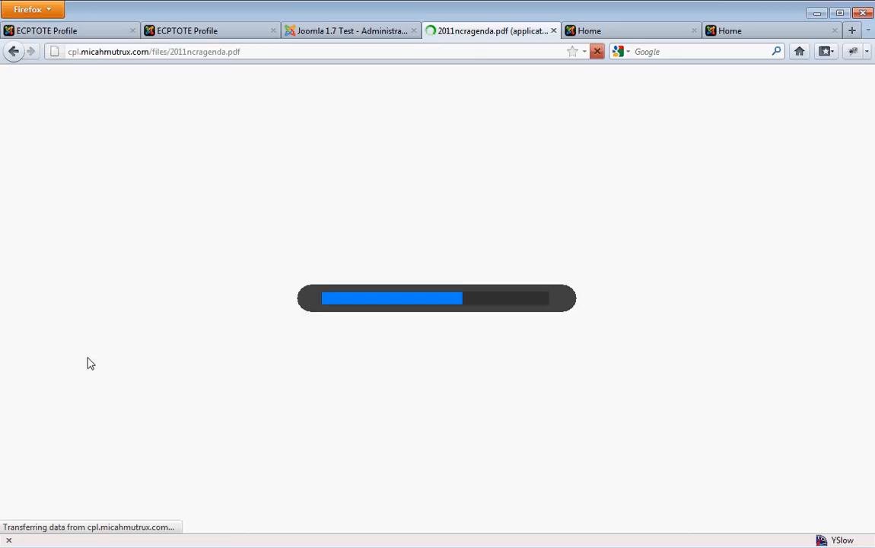
pyautogui.moveTo(112, 365)
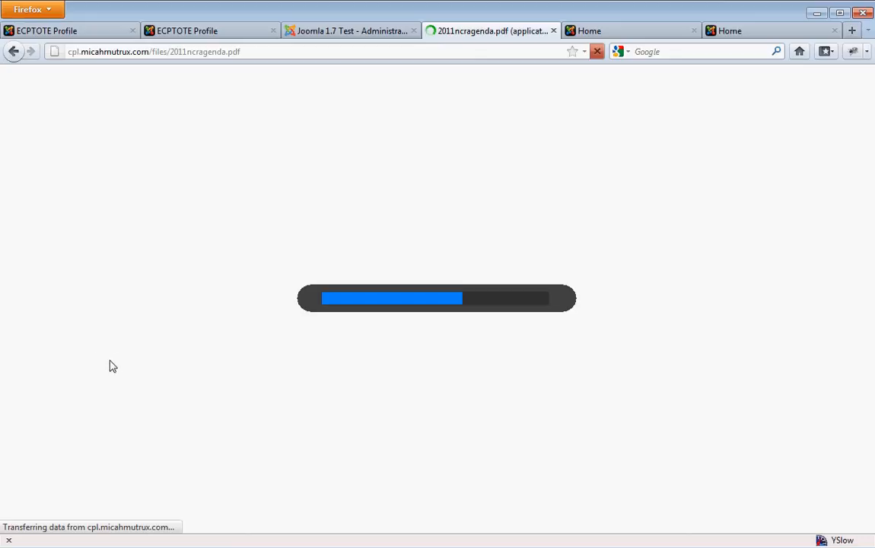